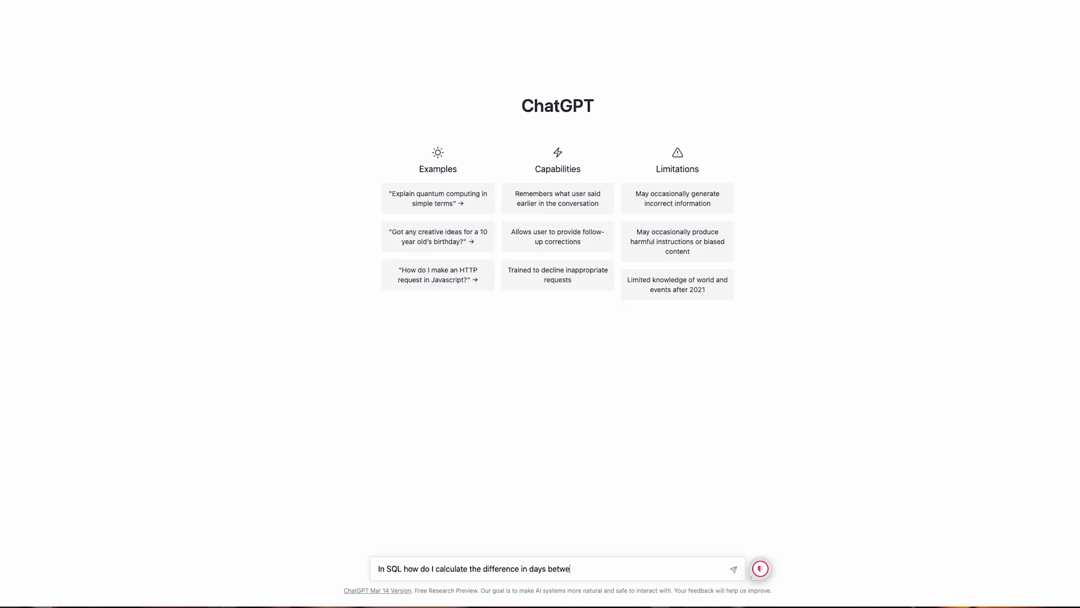
Step: Send ChatGPT the question on computing the day difference between two dates in SQL
{"action": "left_click", "coordinate": [733, 568]}
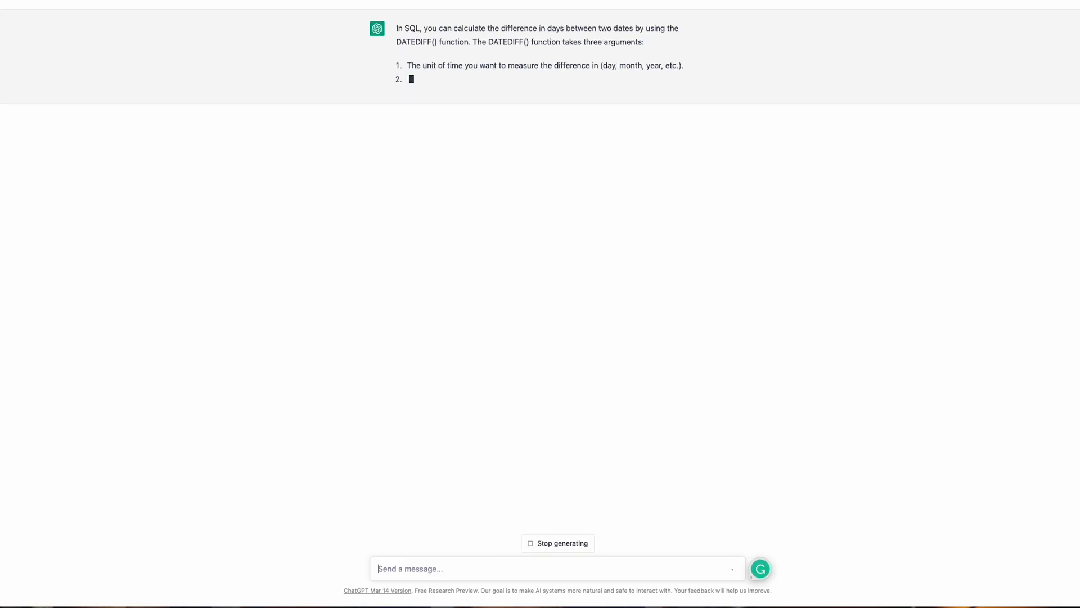